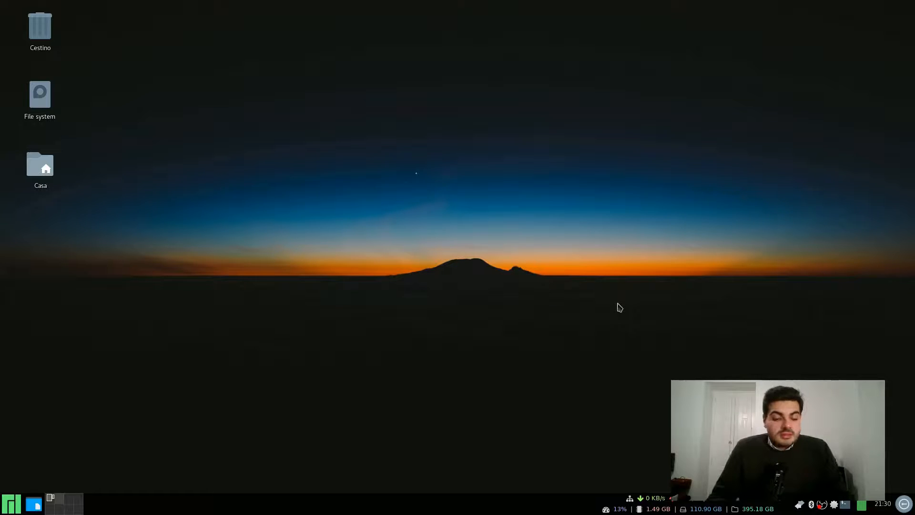
{"action": "mouse_move", "coordinate": [532, 347]}
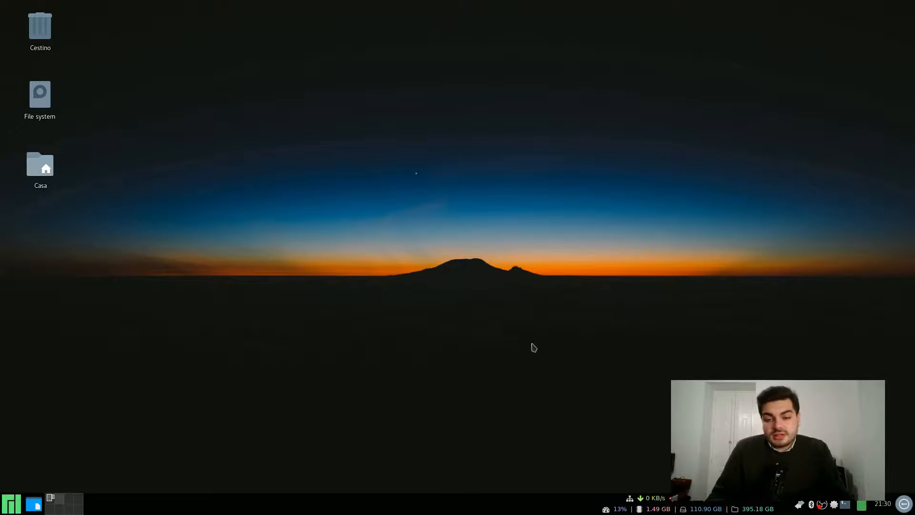
{"action": "mouse_move", "coordinate": [489, 341]}
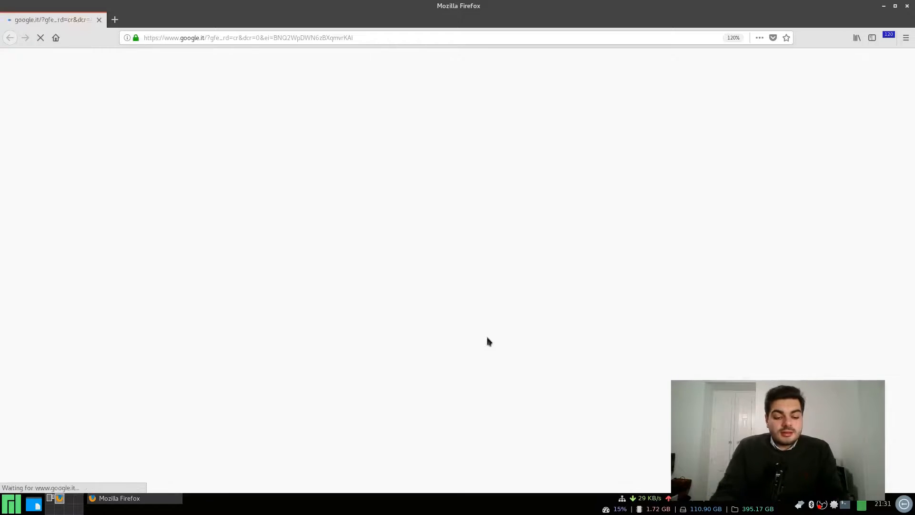
Step: On vmware.com, reach the Workstation Player downloads and keep major version 14.0 for the Linux 64-bit bundle
{"action": "type", "text": "vmware.com"}
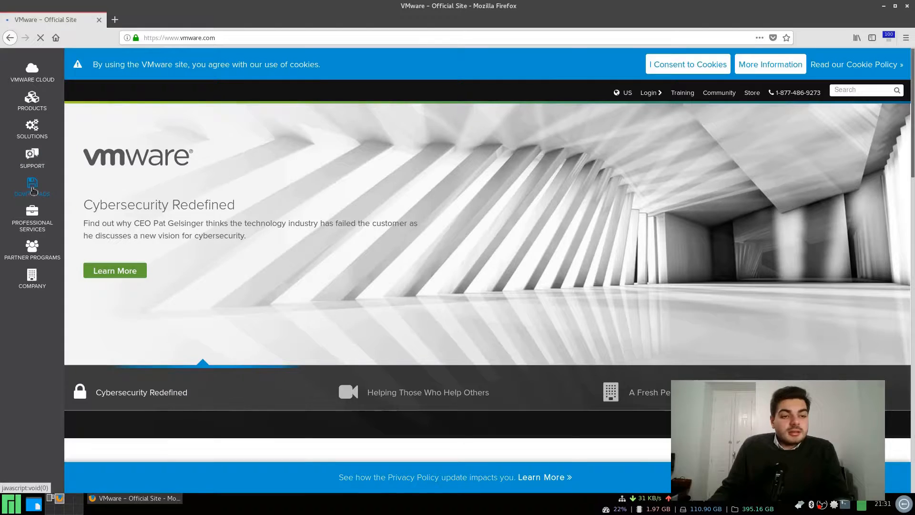
{"action": "left_click", "coordinate": [32, 187]}
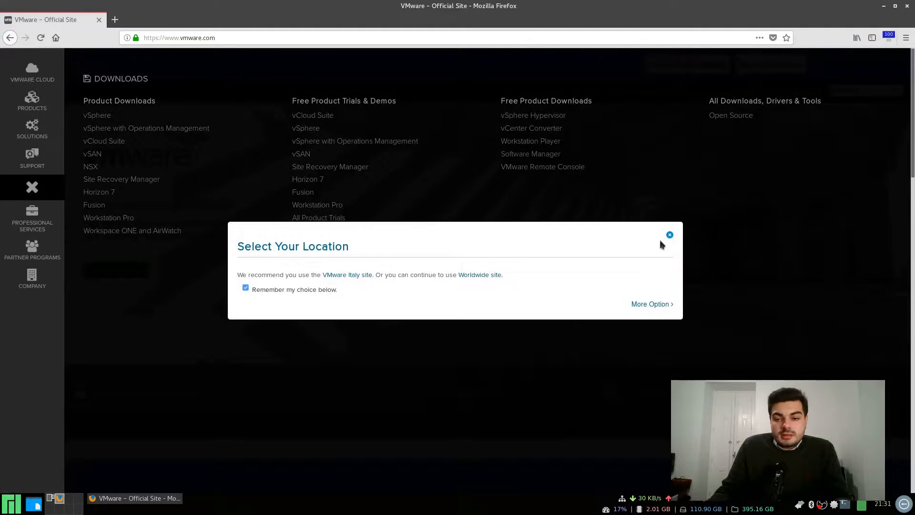
{"action": "left_click", "coordinate": [669, 235]}
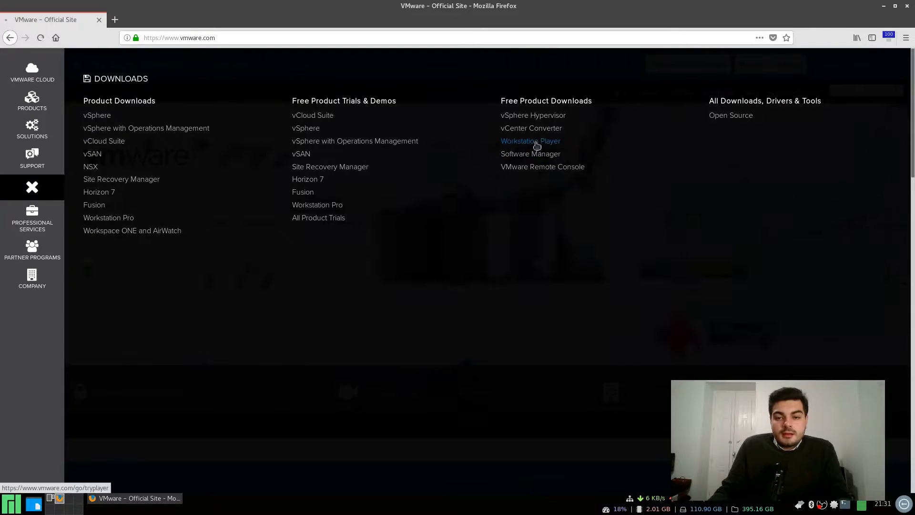
{"action": "left_click", "coordinate": [530, 141]}
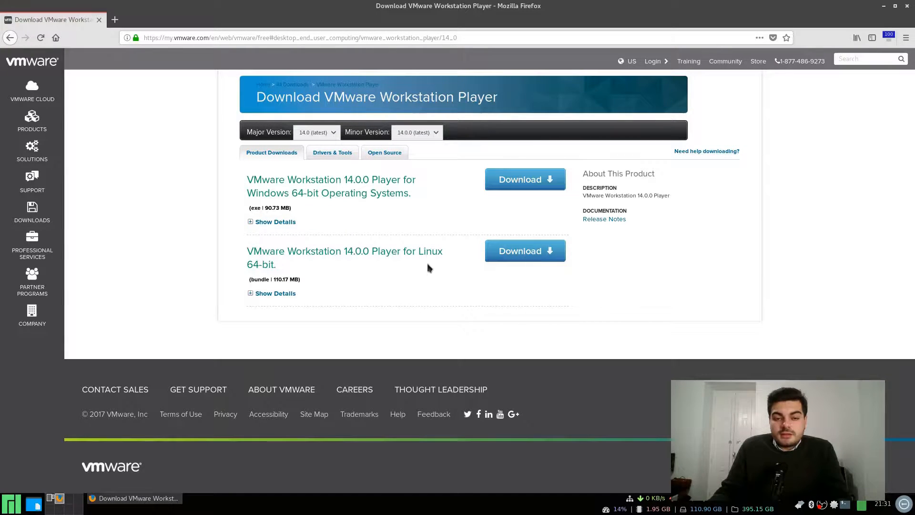
{"action": "left_click", "coordinate": [317, 132]}
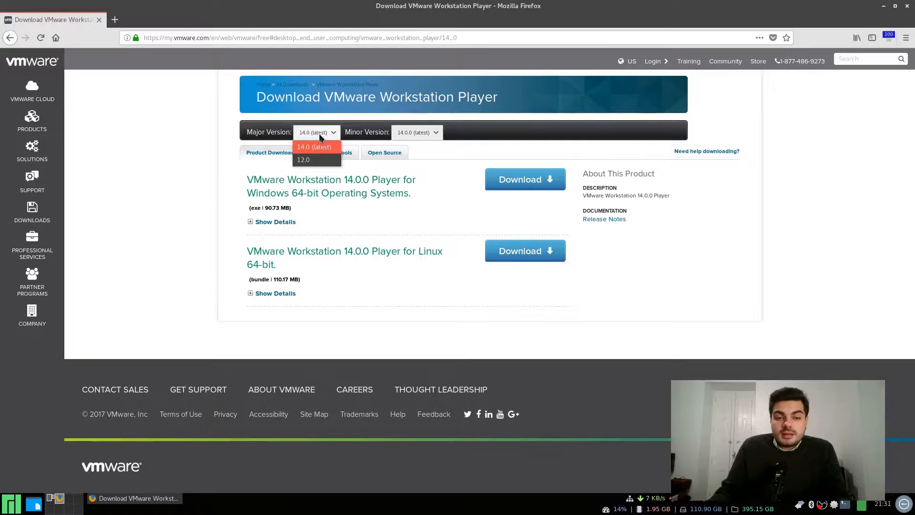
{"action": "left_click", "coordinate": [303, 160]}
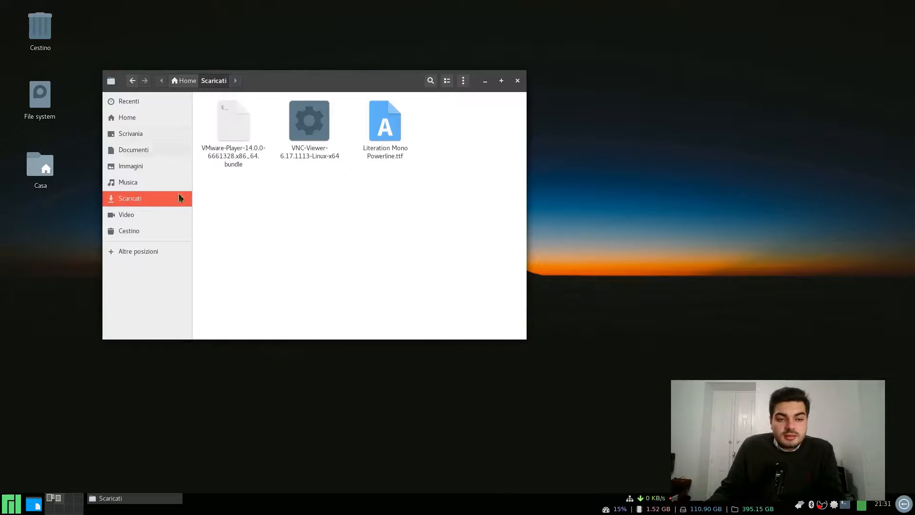
Step: Bring up a terminal and type the pacman command for fuse2, gksu, gtkmm, linux-headers and libcanberra
{"action": "left_click", "coordinate": [517, 80]}
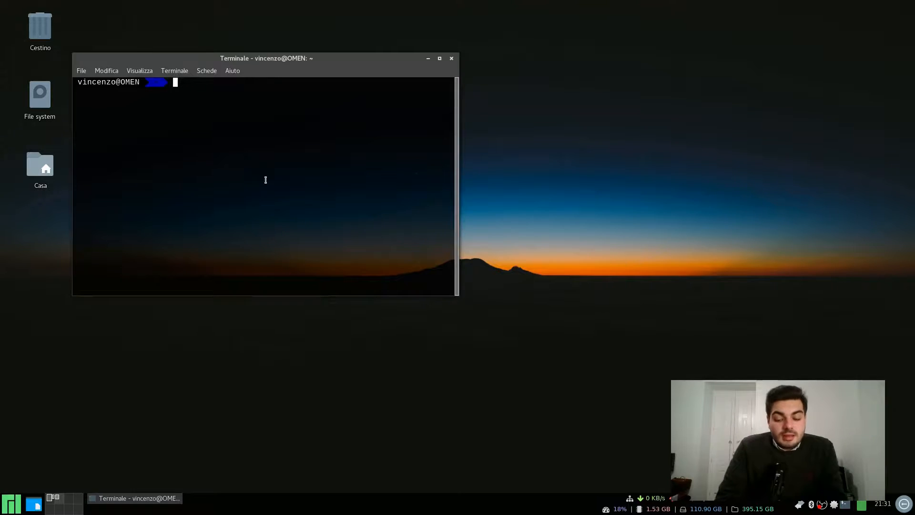
{"action": "type", "text": "gpg add"}
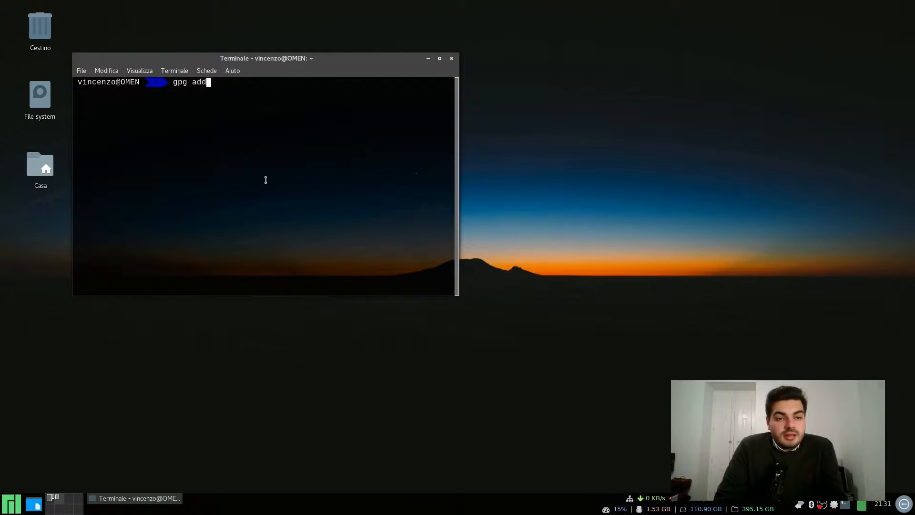
{"action": "type", "text": "sudo pacman -S fuse2 gksu gtkmm linux-headers libcanberra"}
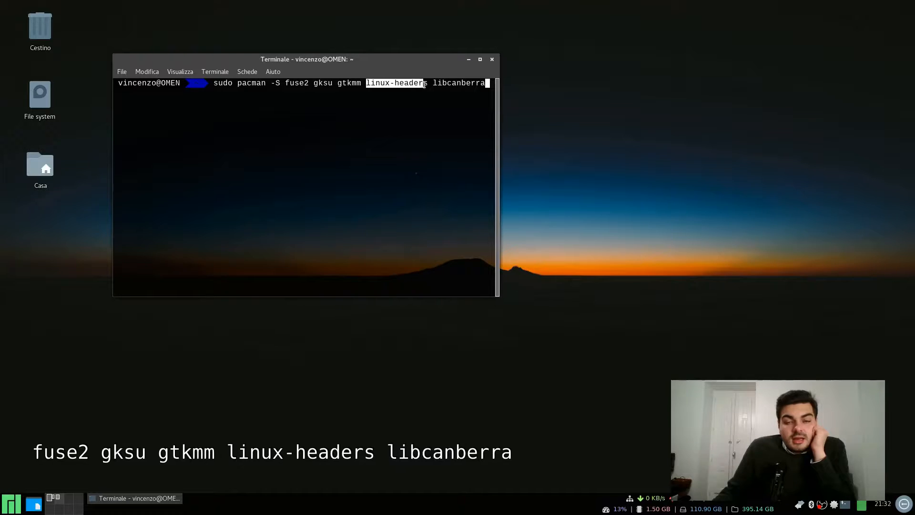
{"action": "left_click_drag", "start_coordinate": [306, 60], "coordinate": [347, 56]}
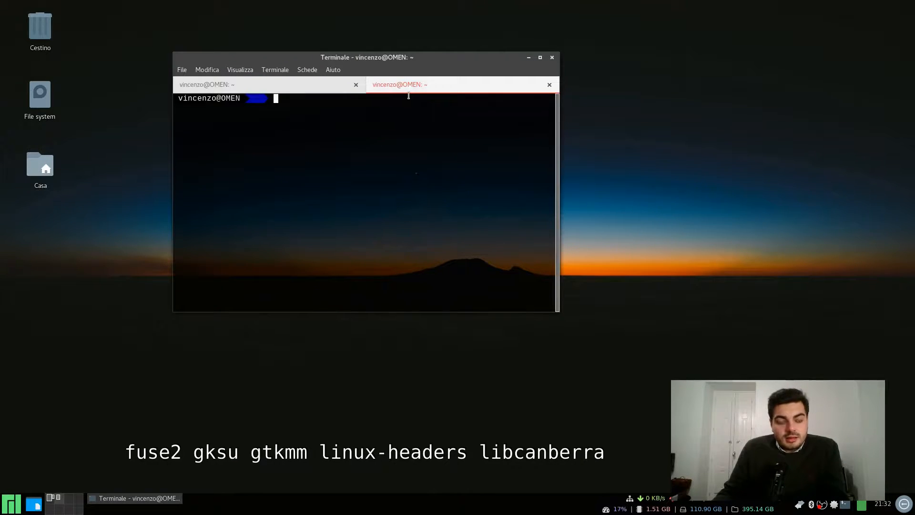
Step: Check the kernel with uname in a second tab and retype the dependency install command
{"action": "type", "text": "uname -a"}
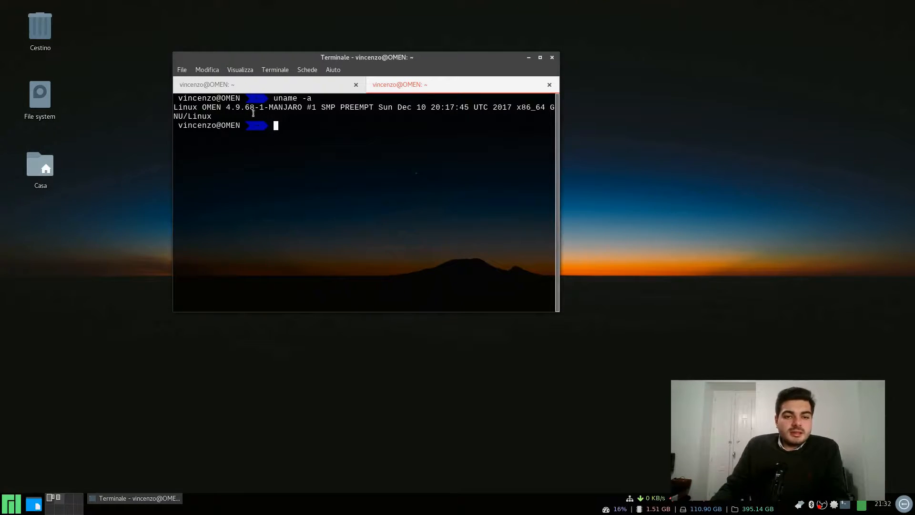
{"action": "mouse_move", "coordinate": [270, 139]}
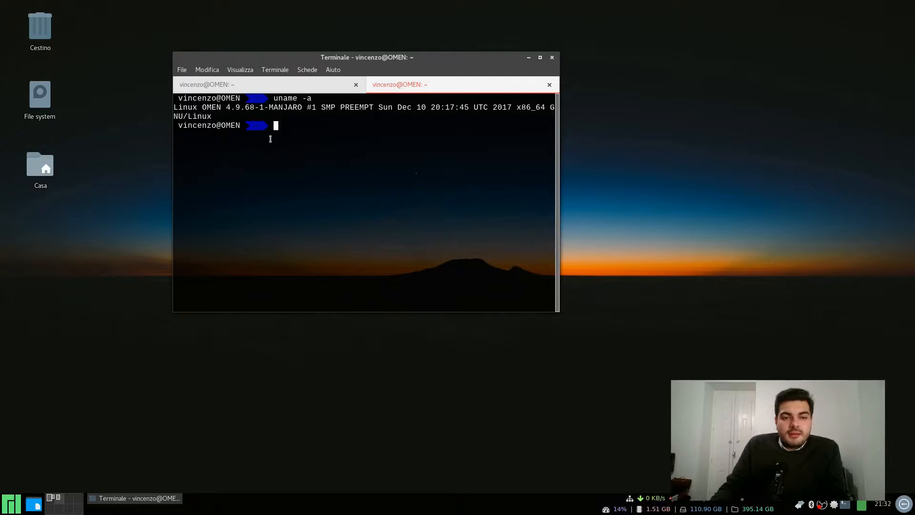
{"action": "type", "text": "sudo pacman -S fuse2 gksu gtkmm linux-headers libcanberra"}
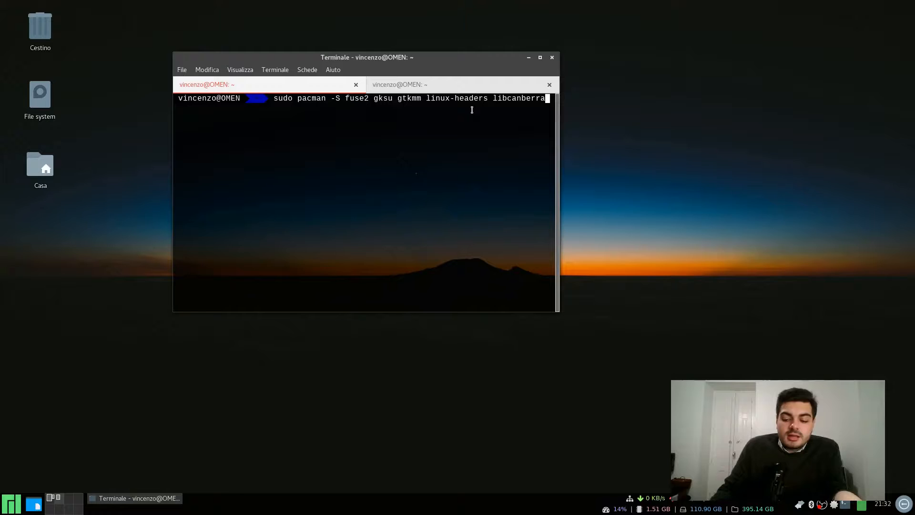
Step: Run the pacman command with the sudo password, confirm reinstalling the five packages, and enter a gpg quick-sign-key line
{"action": "key", "text": "Return"}
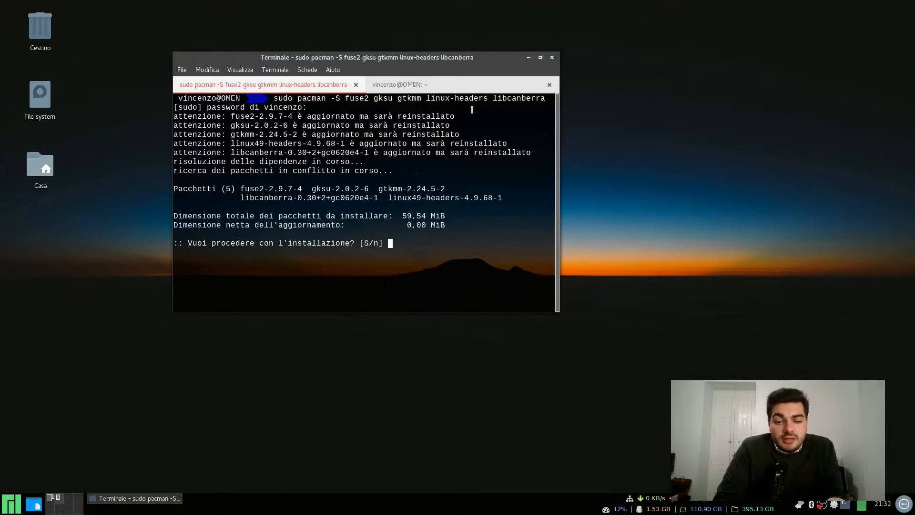
{"action": "key", "text": "Return"}
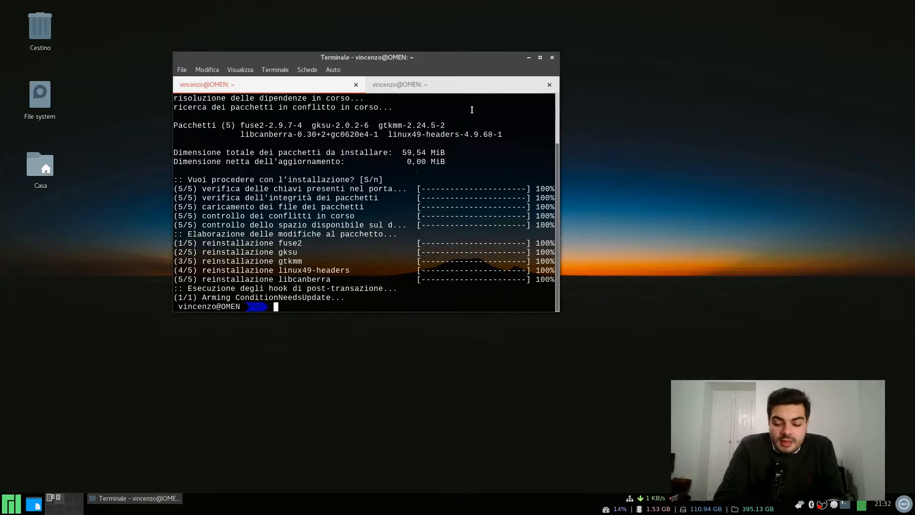
{"action": "type", "text": "gpg --quick-sign-key C52048C0C0748FEE227D47A2702353E0F7E48EDB"}
{"action": "type", "text": "yaourt ncurses5-compat-libs"}
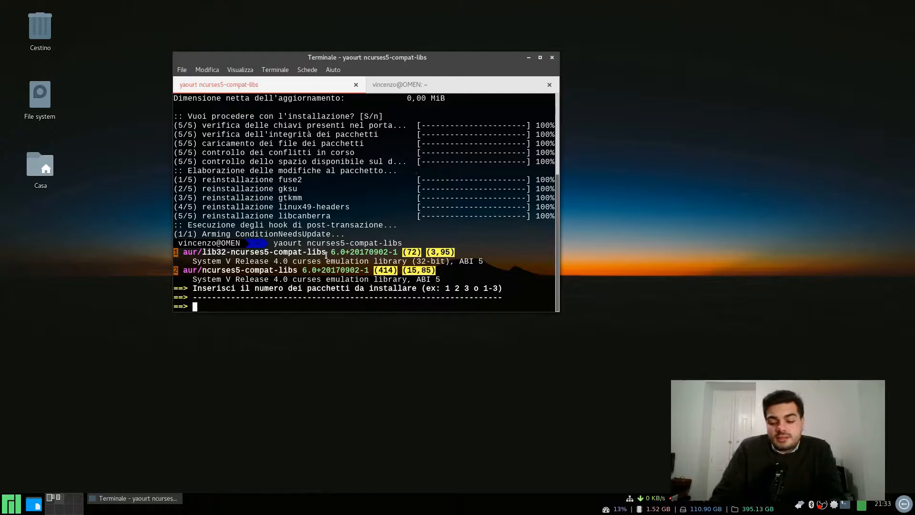
Step: Choose package 2, ncurses5-compat-libs, start its AUR build and open its PKGBUILD in nano after the PGP failure
{"action": "type", "text": "2"}
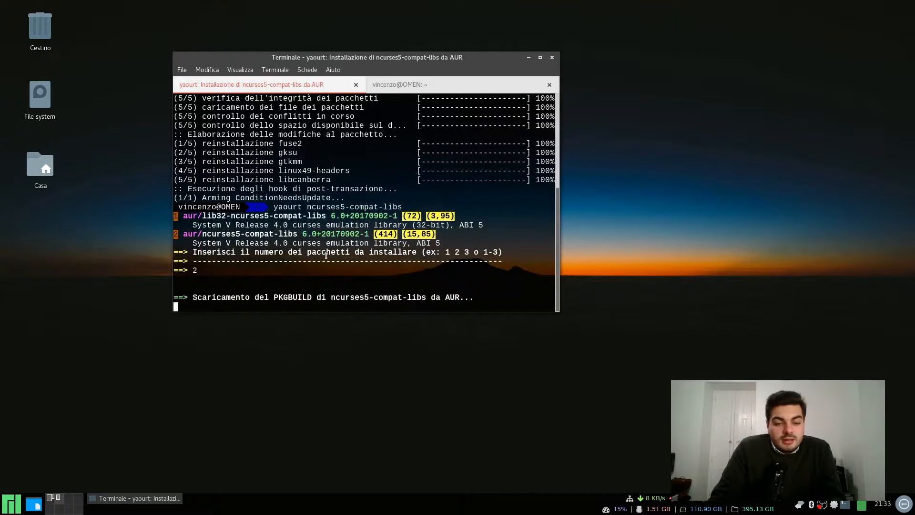
{"action": "key", "text": "Return"}
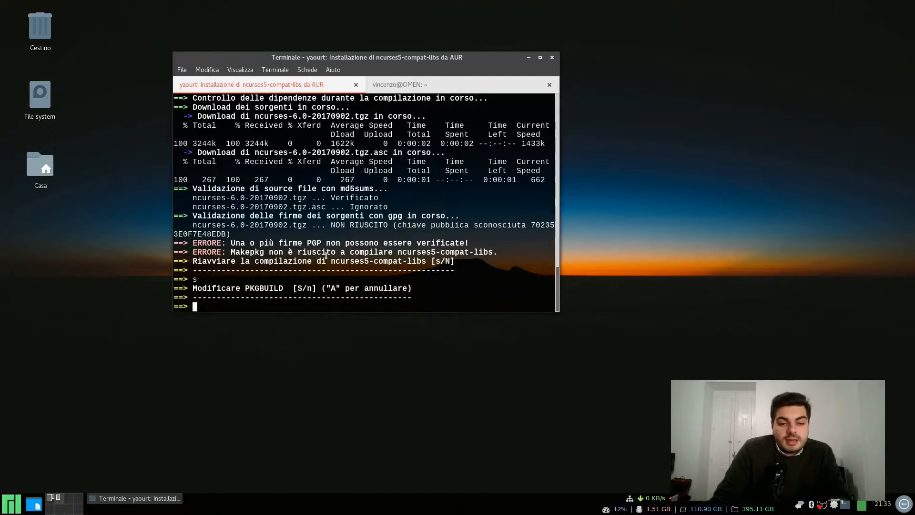
{"action": "key", "text": "Return"}
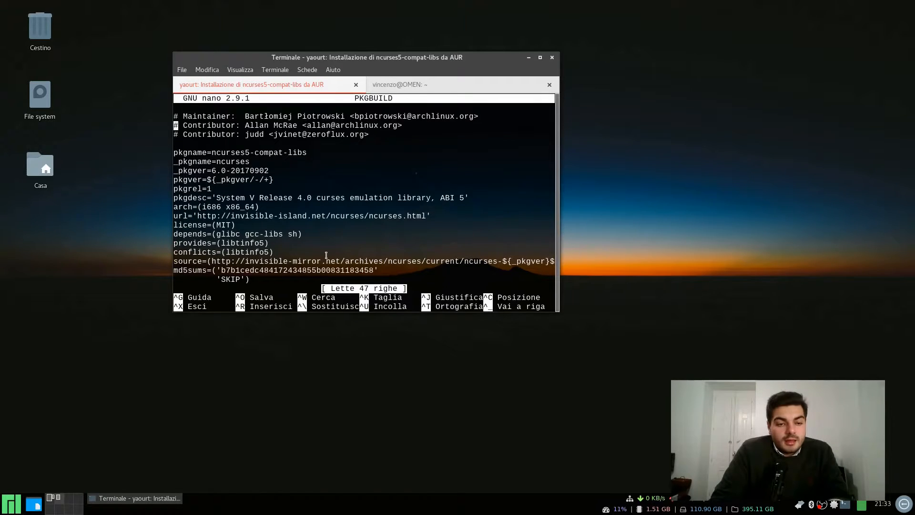
Step: Select the validpgpkeys fingerprint in the PKGBUILD and open a second terminal tab from its context menu
{"action": "scroll", "scroll_direction": "down", "scroll_amount": 3}
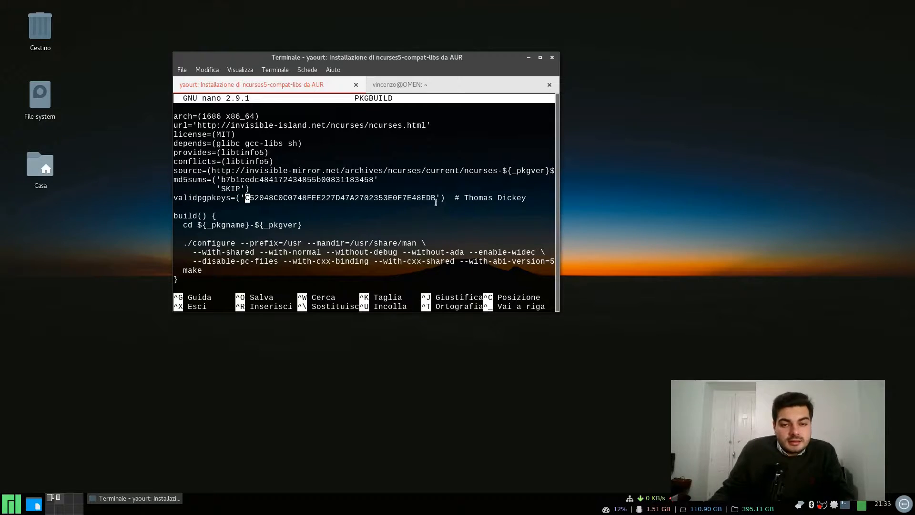
{"action": "left_click_drag", "start_coordinate": [246, 197], "coordinate": [434, 197]}
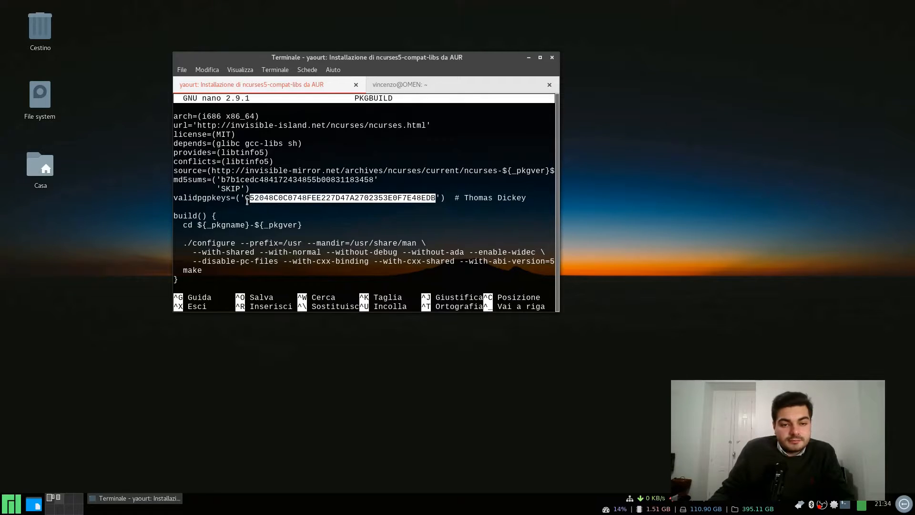
{"action": "right_click", "coordinate": [247, 198]}
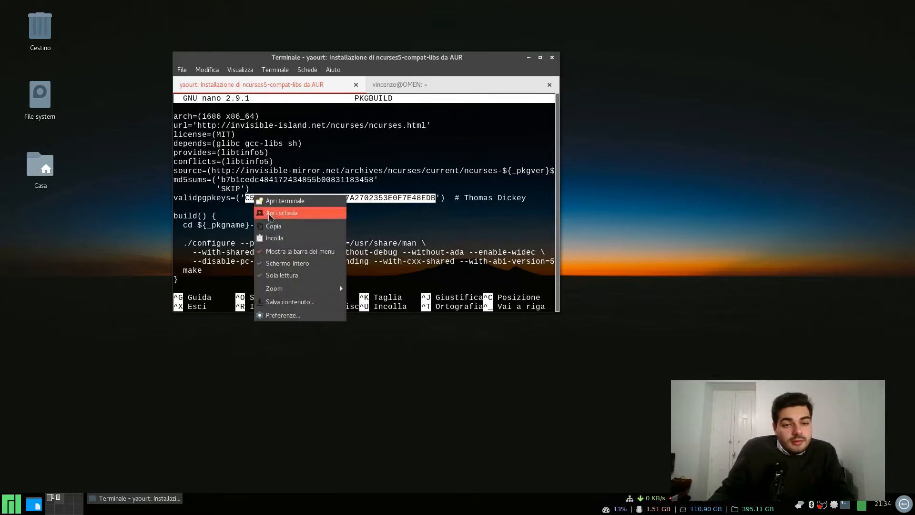
{"action": "left_click", "coordinate": [282, 212]}
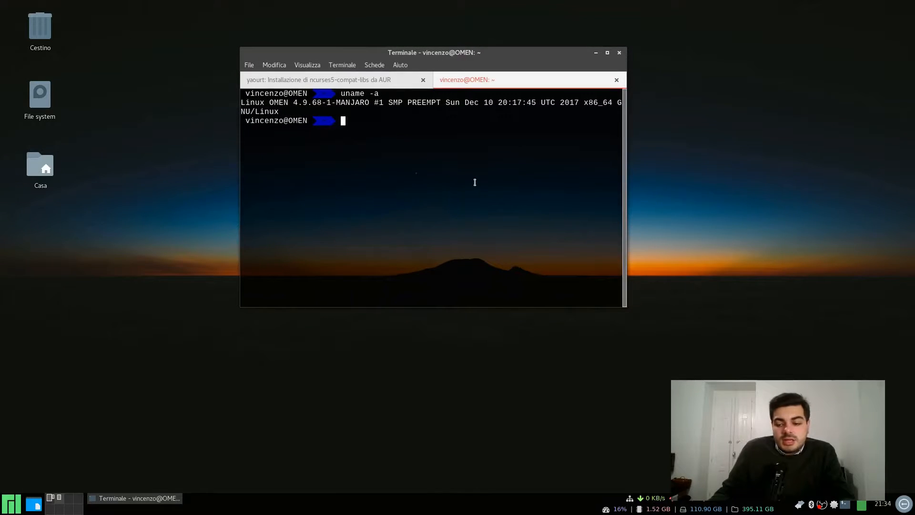
{"action": "mouse_move", "coordinate": [463, 166]}
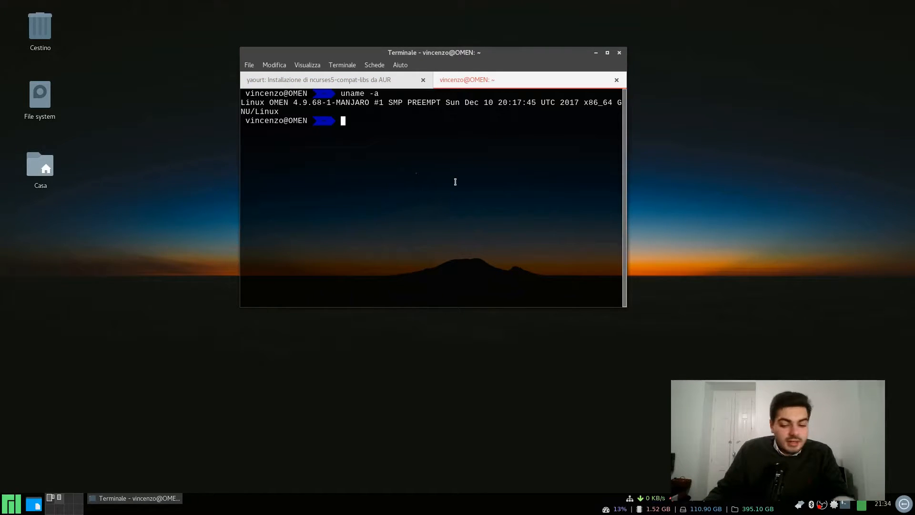
Step: Import Thomas Dickey's PGP key with gpg --recv-keys and the pasted fingerprint
{"action": "type", "text": "gpg"}
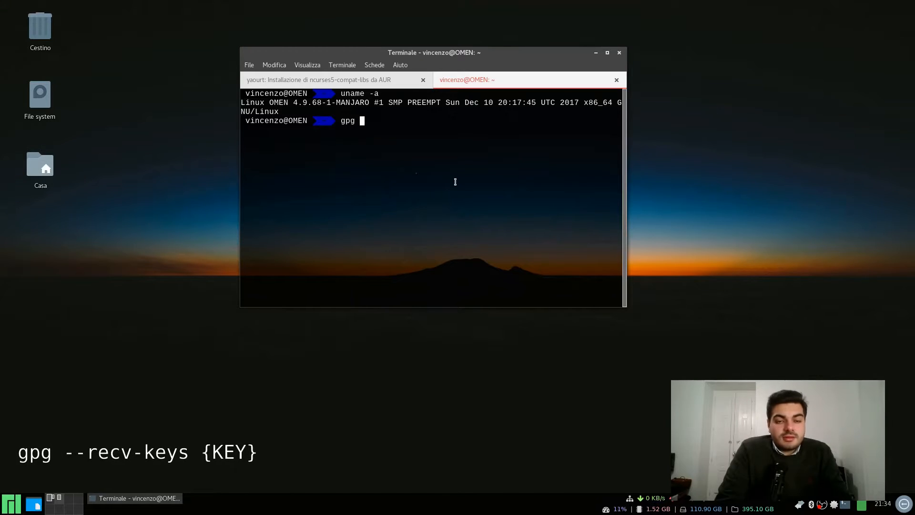
{"action": "type", "text": "--re"}
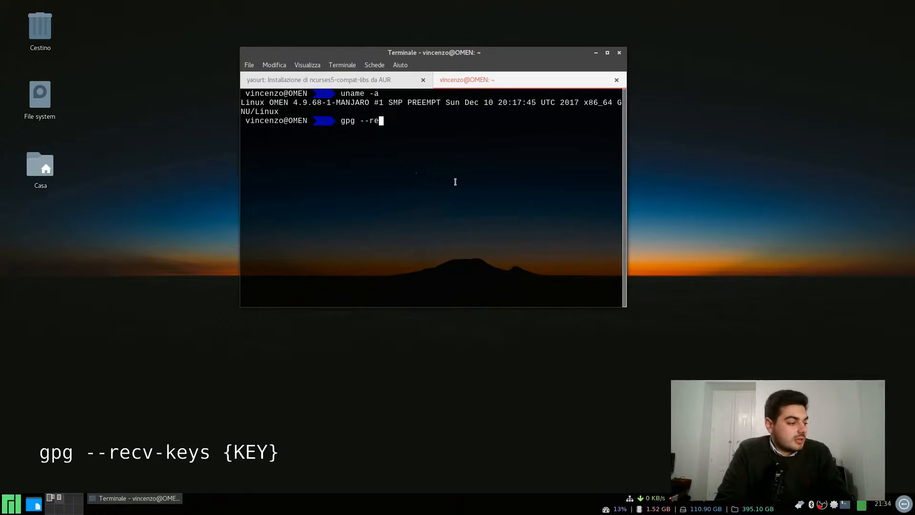
{"action": "type", "text": "cv-keys C52048C0C0748FEE227D47A2702353E0F7E48EDB"}
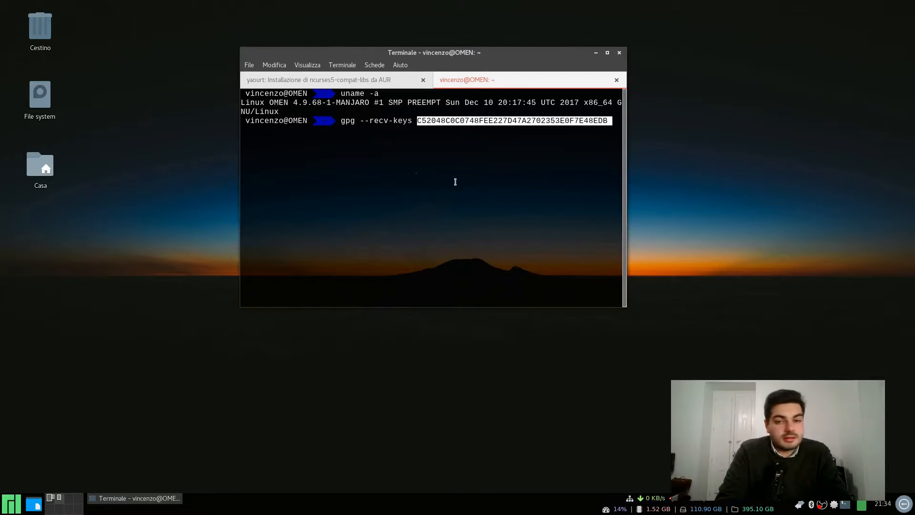
{"action": "key", "text": "Return"}
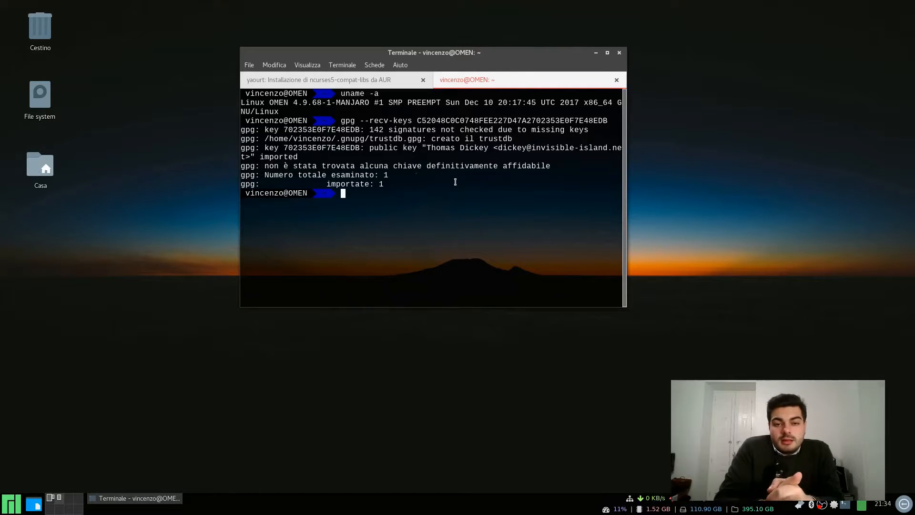
{"action": "mouse_move", "coordinate": [316, 65]}
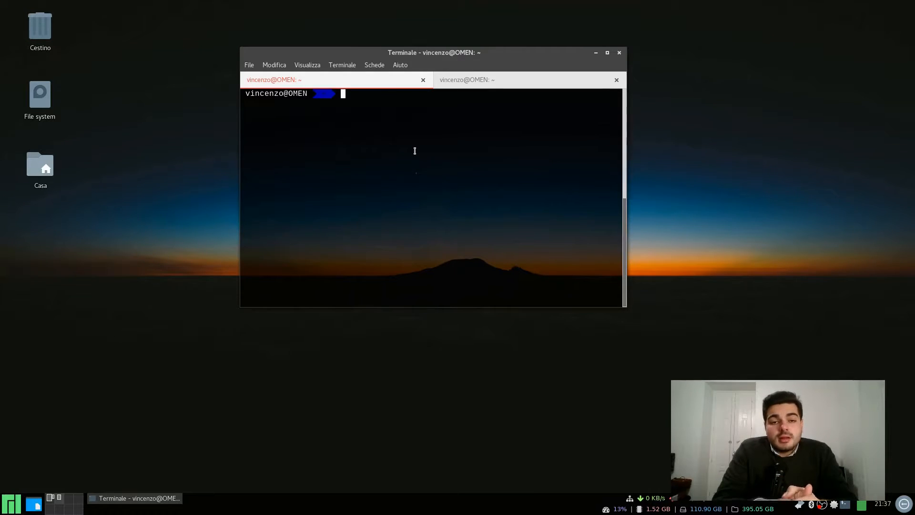
Step: In Scaricati, chmod +x the VMware-Player-14.0.0 bundle and launch it with sudo, entering the password
{"action": "type", "text": "cd Scaricati"}
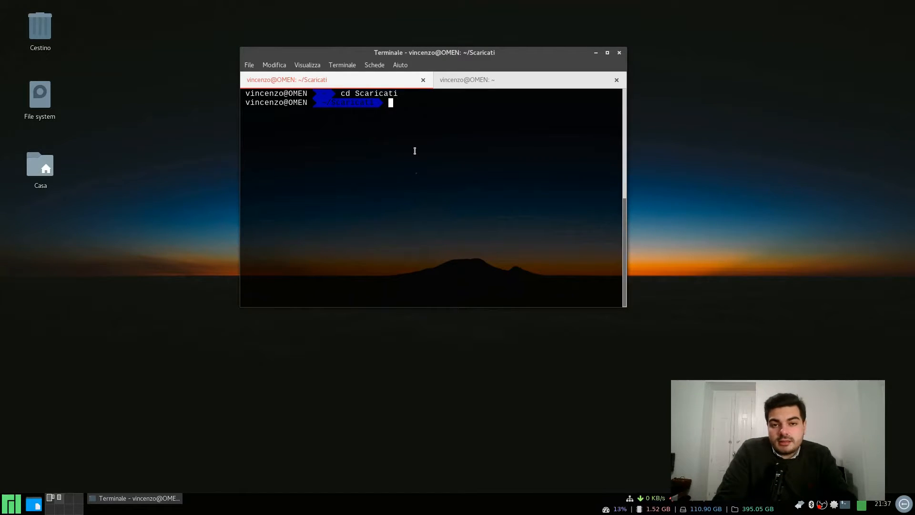
{"action": "type", "text": "ch"}
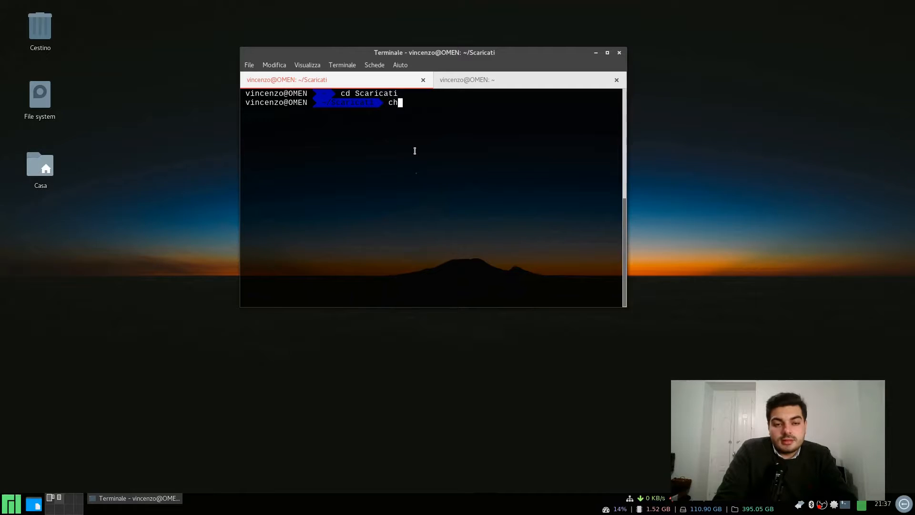
{"action": "type", "text": "mod"}
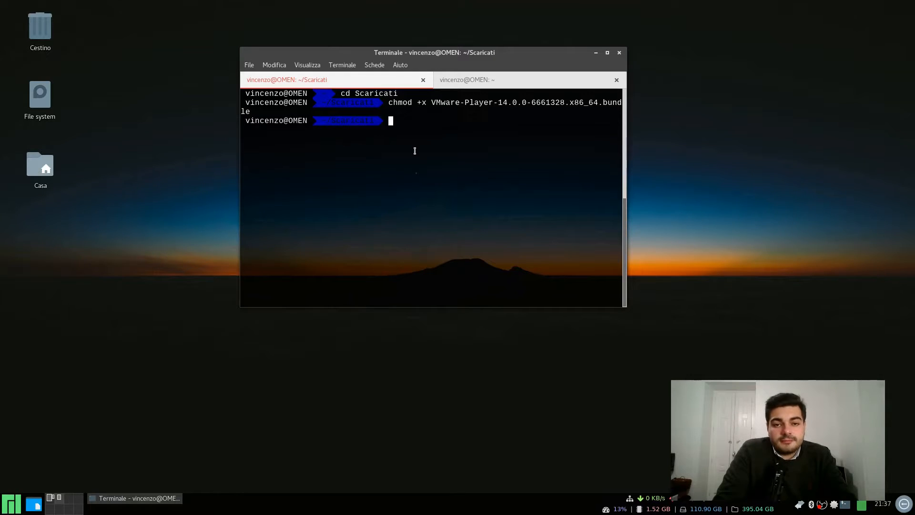
{"action": "type", "text": "sudo ./VMware-Player-14.0.0-6661328.x86_64.bundle"}
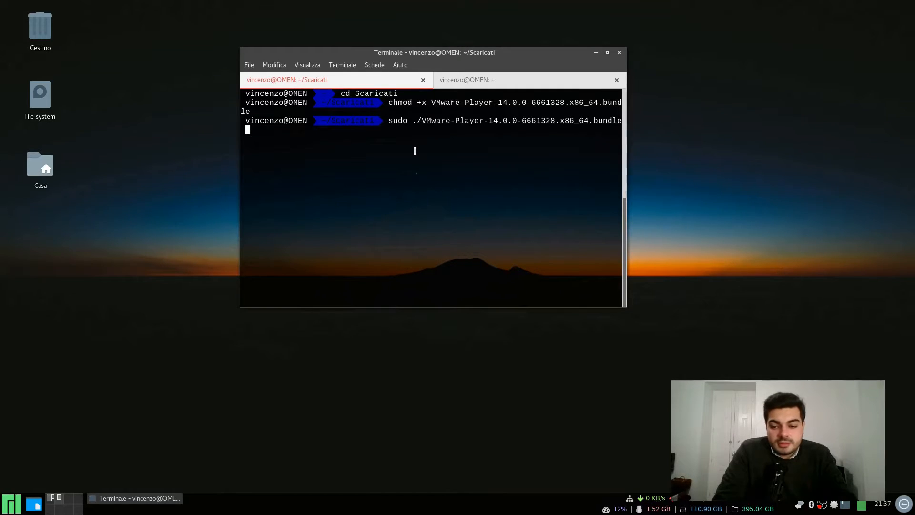
{"action": "key", "text": "Return"}
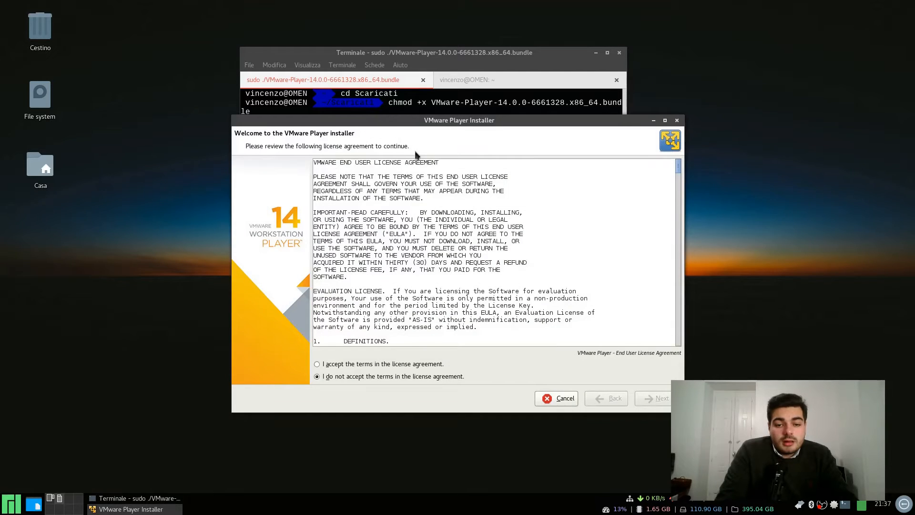
Step: Accept the VMware Player and OVF Tool license agreements and continue to the service scripts question
{"action": "left_click", "coordinate": [316, 365]}
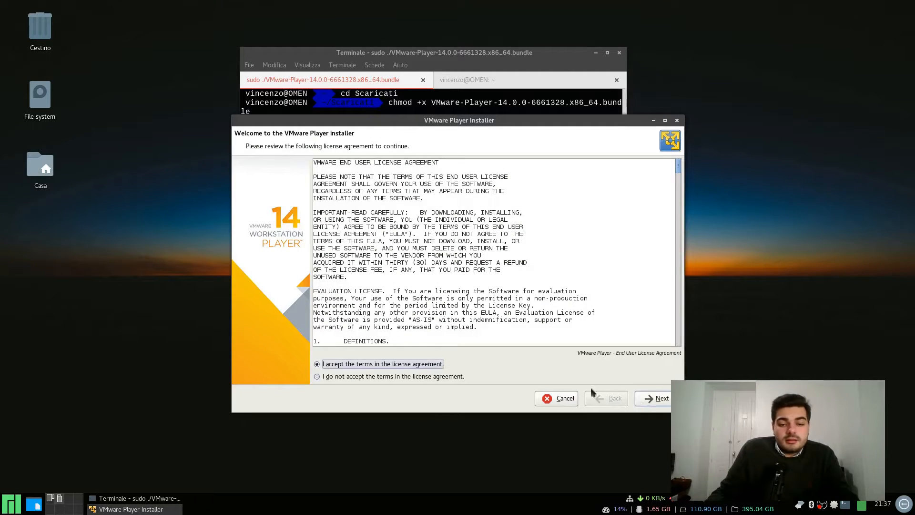
{"action": "left_click", "coordinate": [658, 398]}
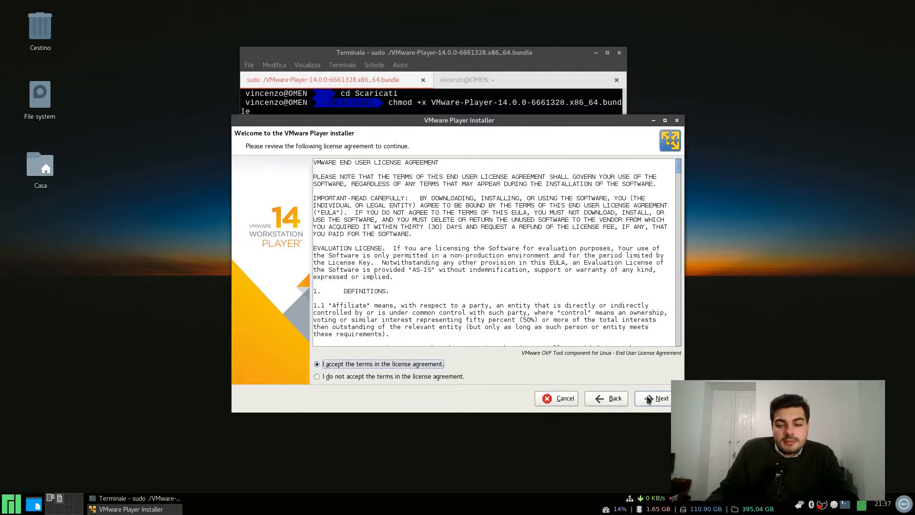
{"action": "left_click", "coordinate": [661, 398]}
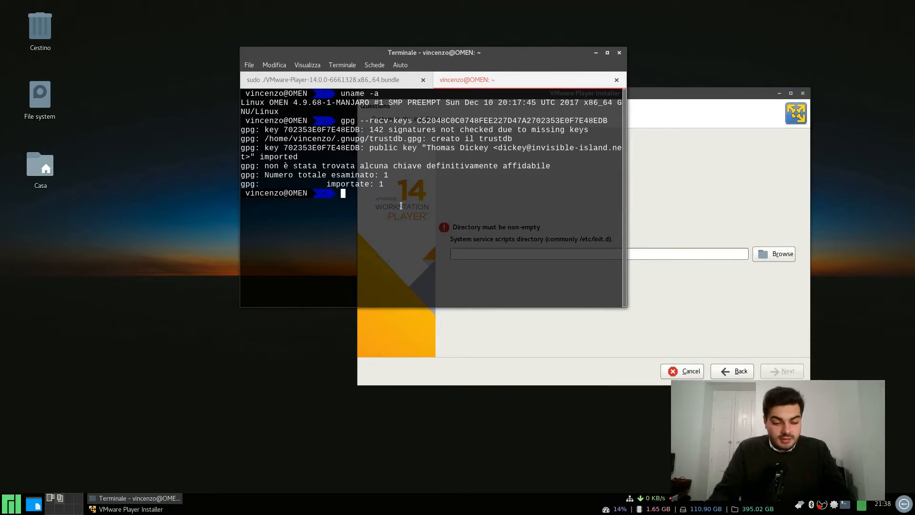
Step: Create /etc/init.d with sudo mkdir in the second terminal tab
{"action": "type", "text": "sudo mkdir"}
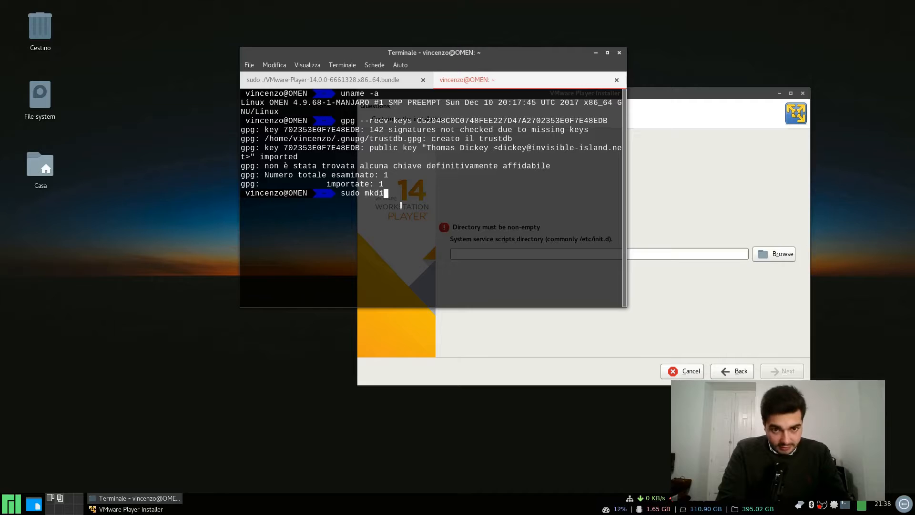
{"action": "type", "text": "/etc/in"}
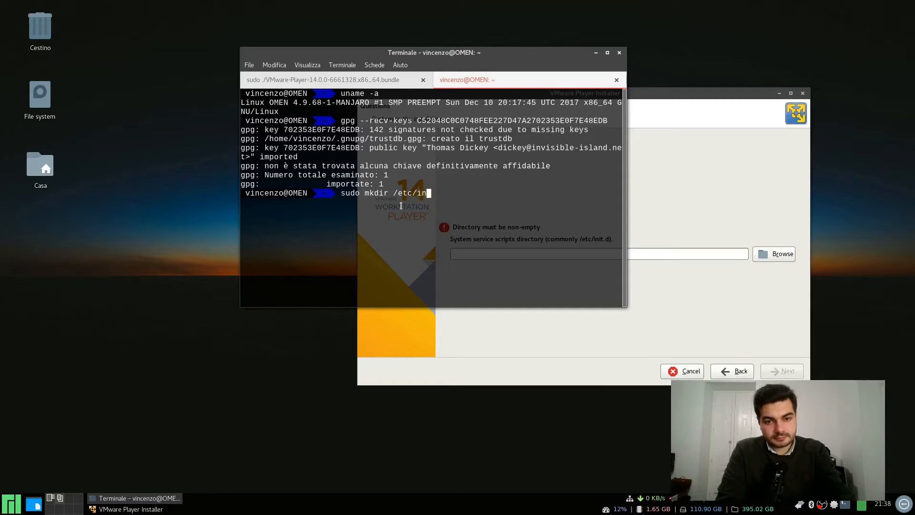
{"action": "key", "text": "Return"}
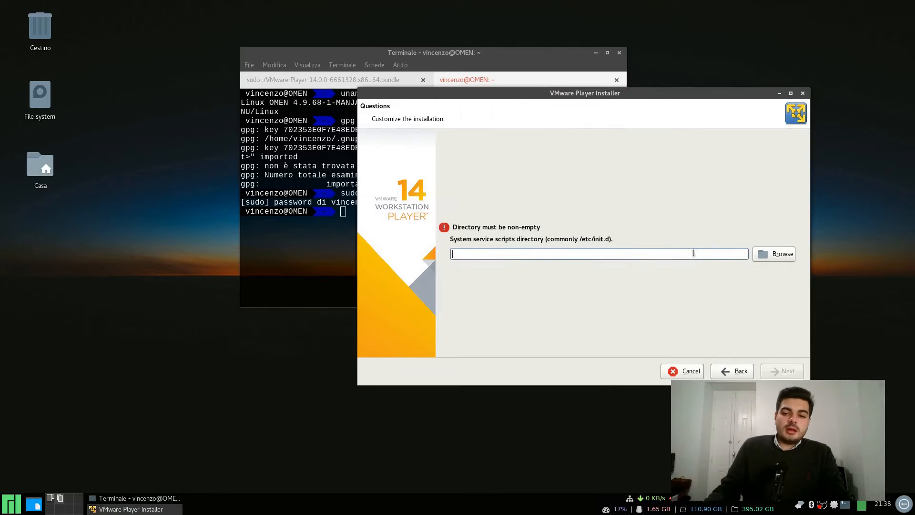
Step: Enter /etc/init.d as the system service scripts directory and continue
{"action": "type", "text": "/etc"}
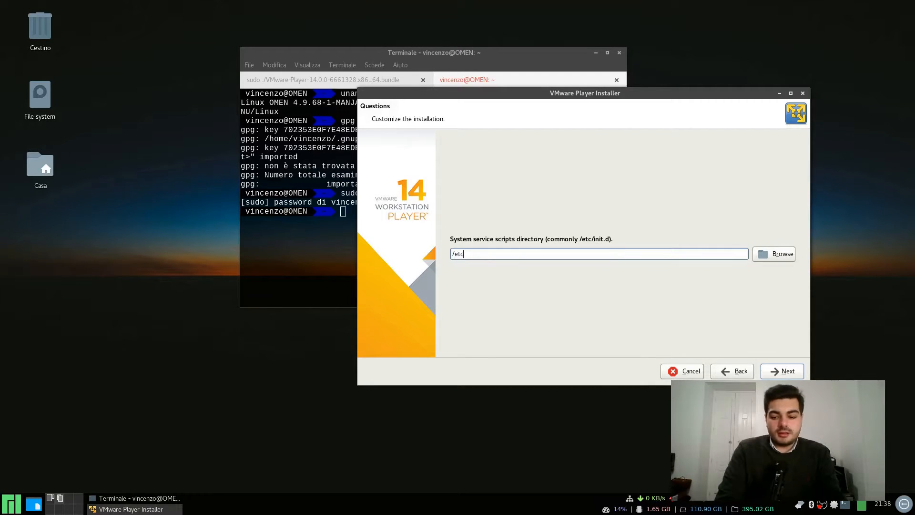
{"action": "type", "text": "/init.d"}
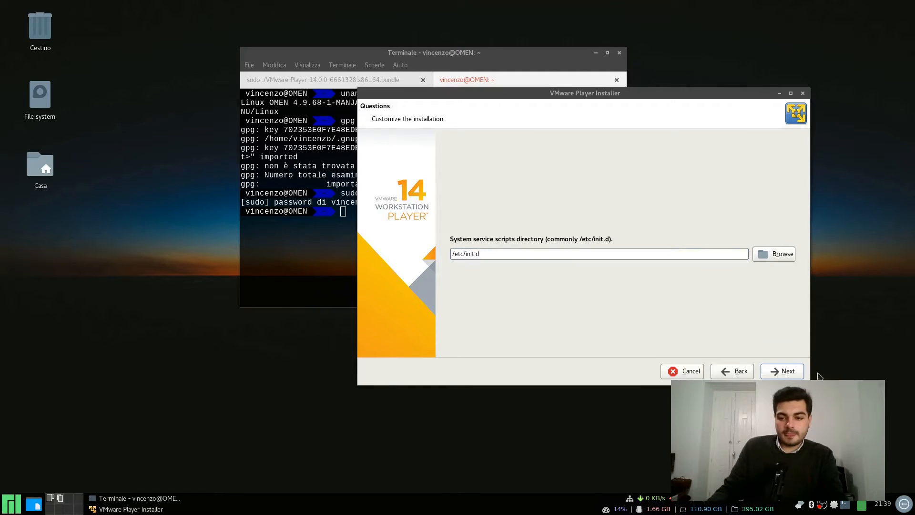
{"action": "left_click", "coordinate": [787, 371]}
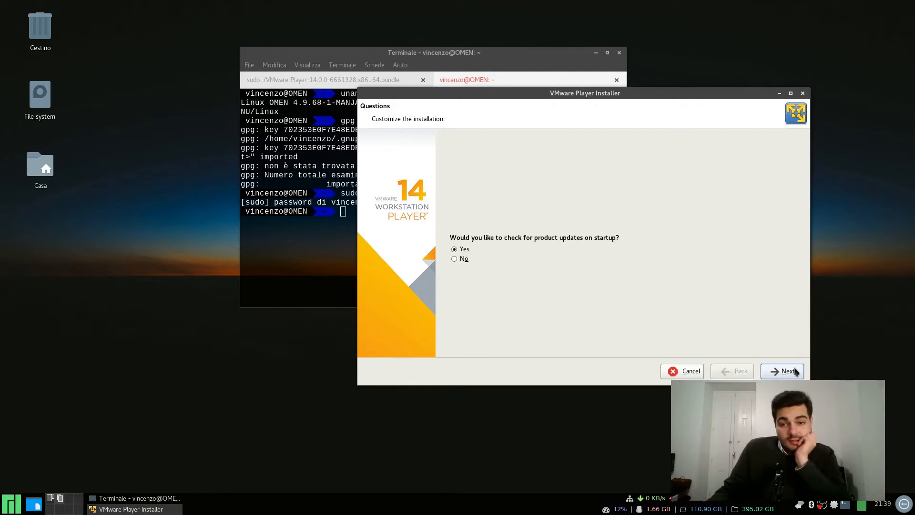
Step: Decline update checks and CEIP, leave the license key empty and reach Ready to Install
{"action": "left_click", "coordinate": [454, 258]}
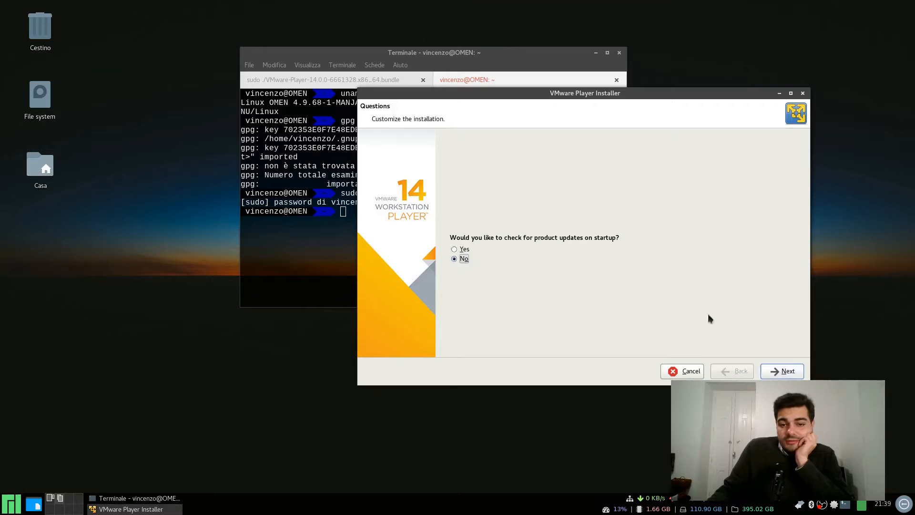
{"action": "left_click", "coordinate": [787, 370]}
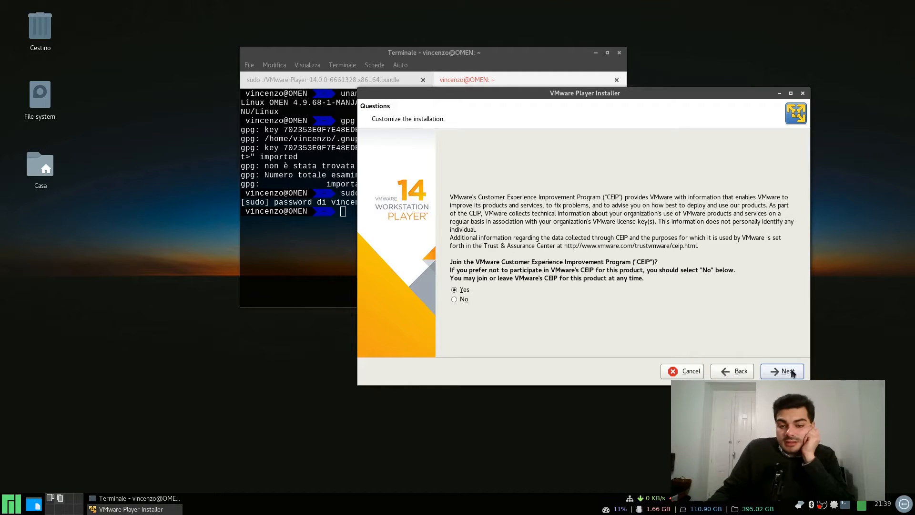
{"action": "left_click", "coordinate": [454, 298]}
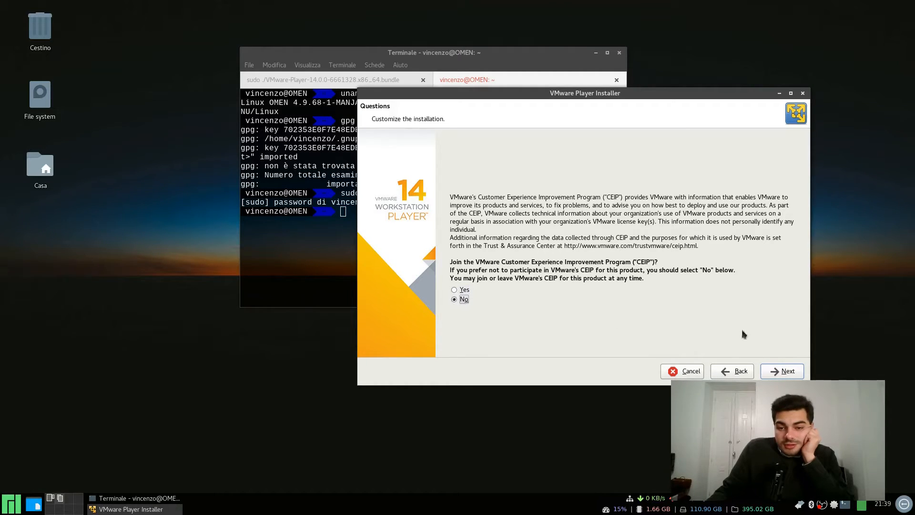
{"action": "left_click", "coordinate": [782, 371]}
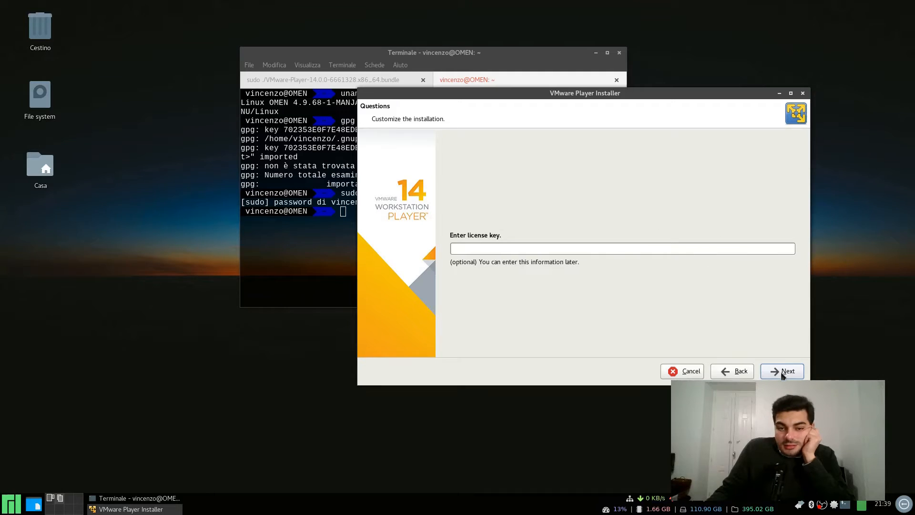
{"action": "mouse_move", "coordinate": [540, 317]}
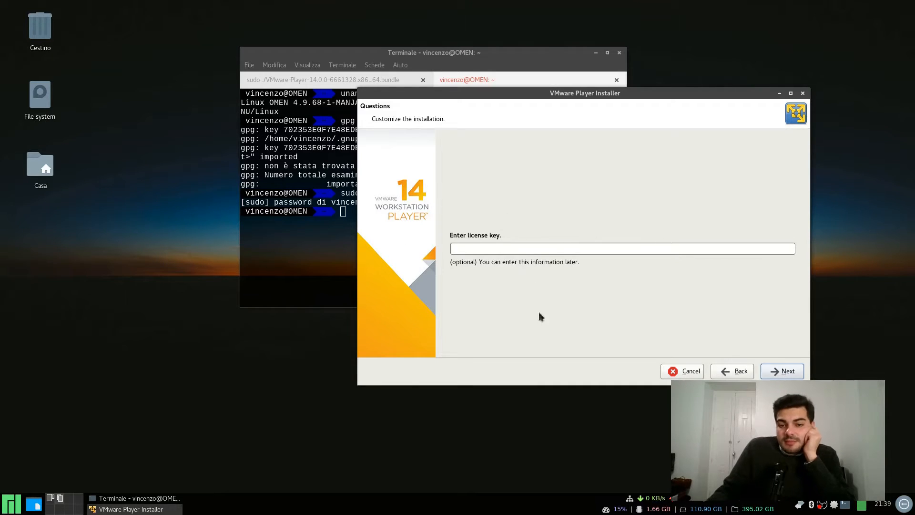
{"action": "mouse_move", "coordinate": [503, 147]}
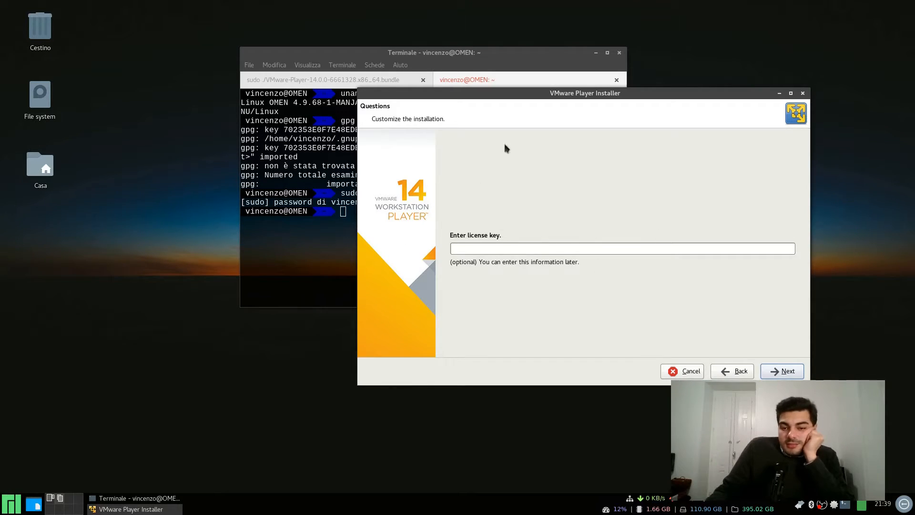
{"action": "mouse_move", "coordinate": [755, 366]}
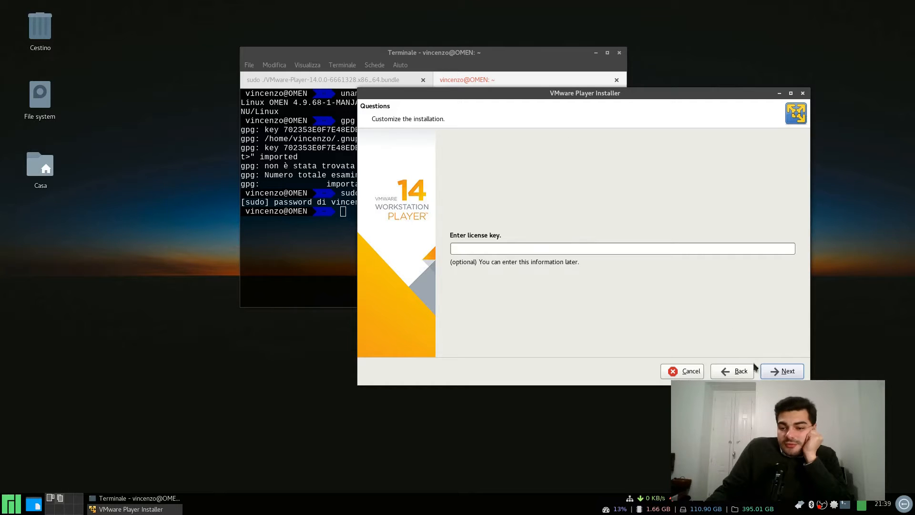
{"action": "left_click", "coordinate": [781, 370]}
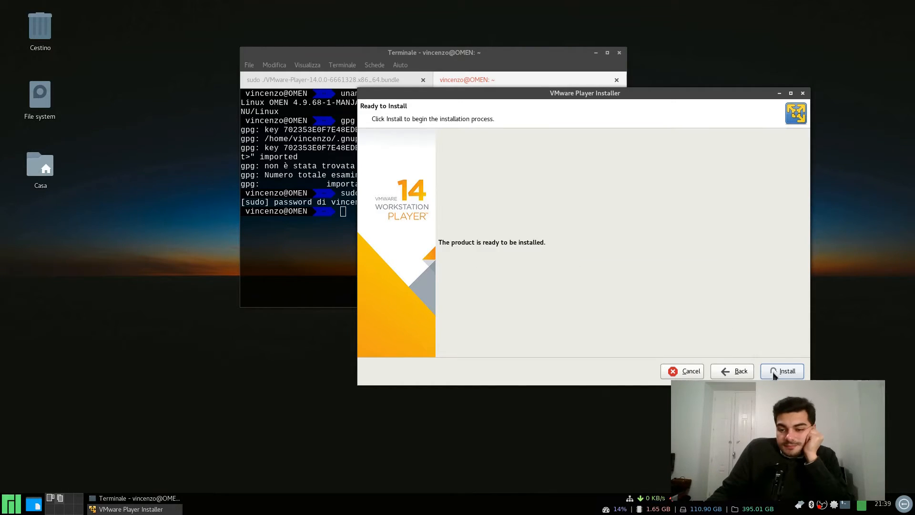
Step: Start the installation and acknowledge the manual init.d service links notice
{"action": "left_click", "coordinate": [787, 371]}
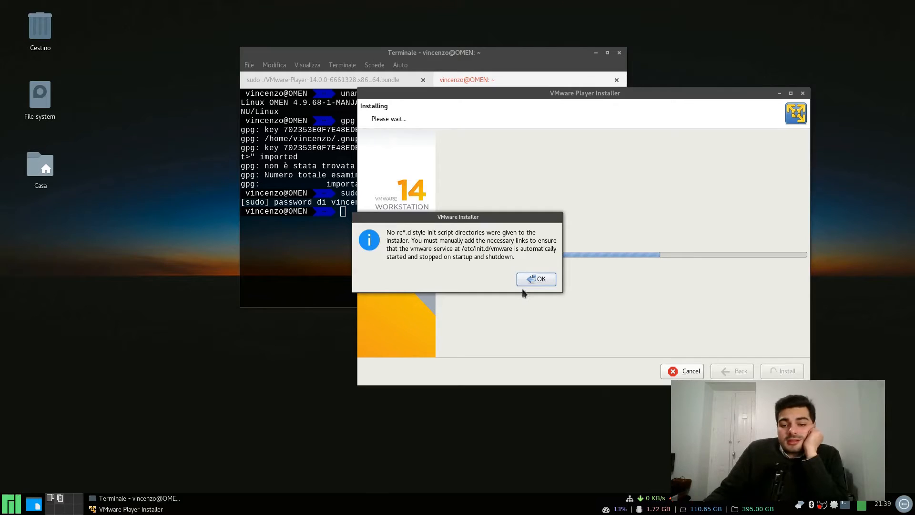
{"action": "left_click", "coordinate": [535, 280]}
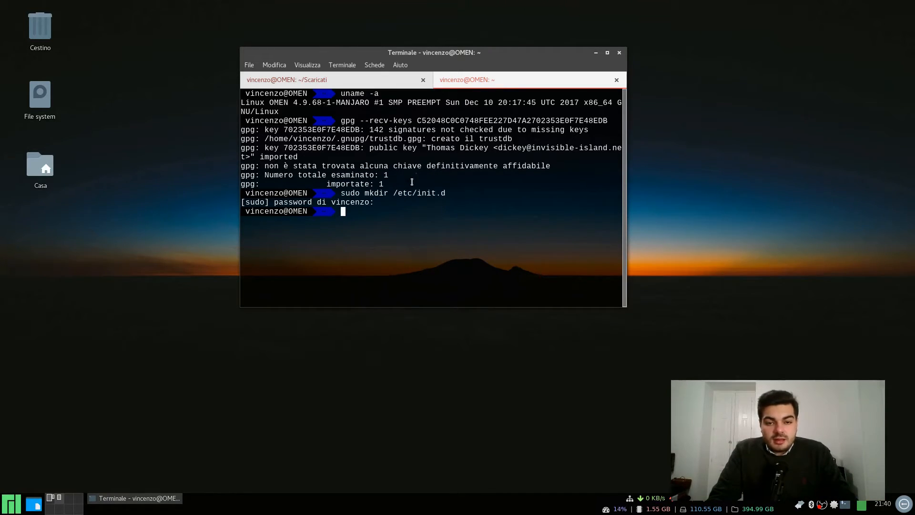
{"action": "mouse_move", "coordinate": [454, 222]}
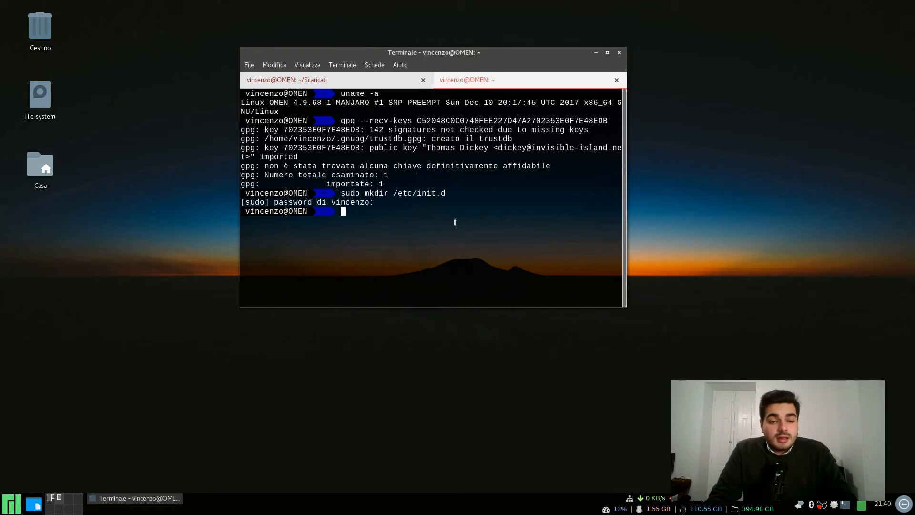
Step: Run 'yaourt vmware-systemd-services' and answer S to install the package from the AUR
{"action": "type", "text": "y"}
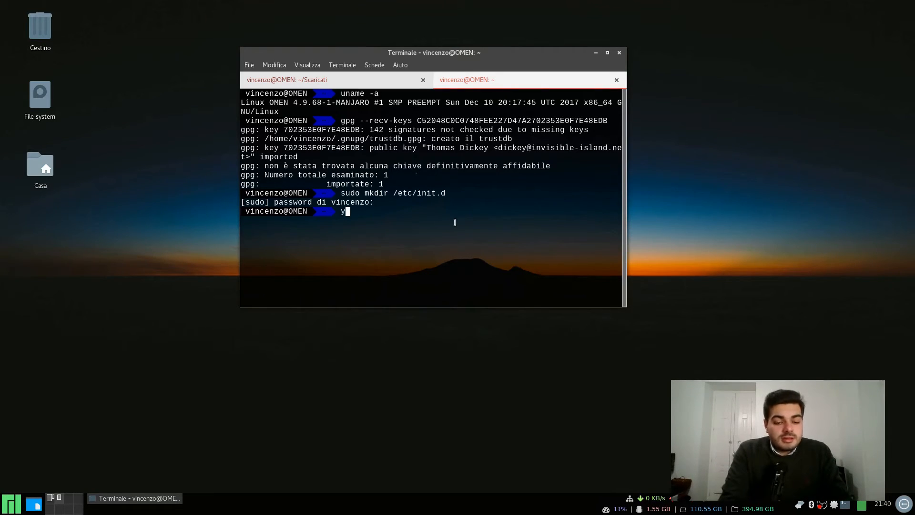
{"action": "type", "text": "aourt"}
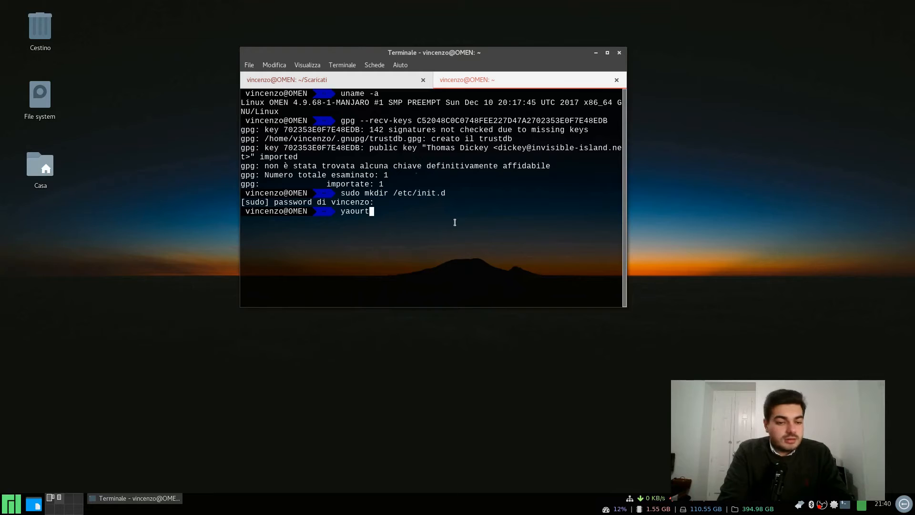
{"action": "type", "text": "\" \""}
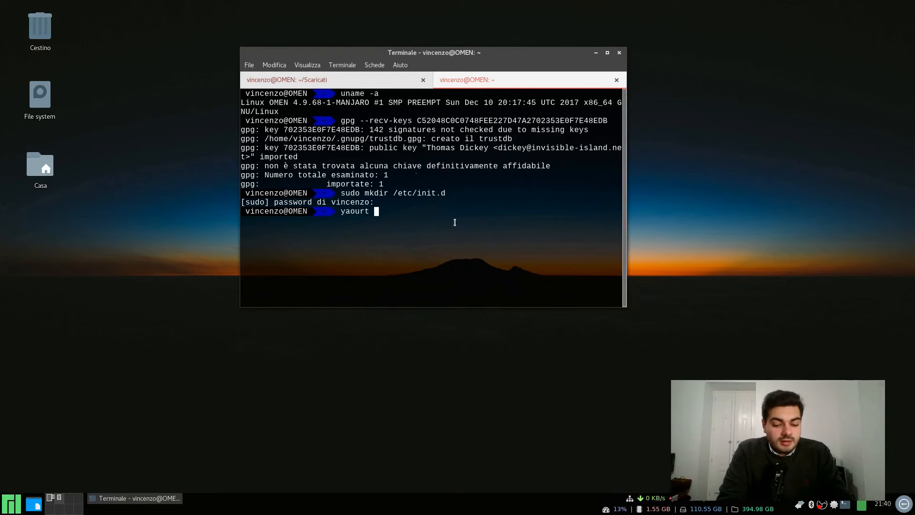
{"action": "type", "text": "vmwa"}
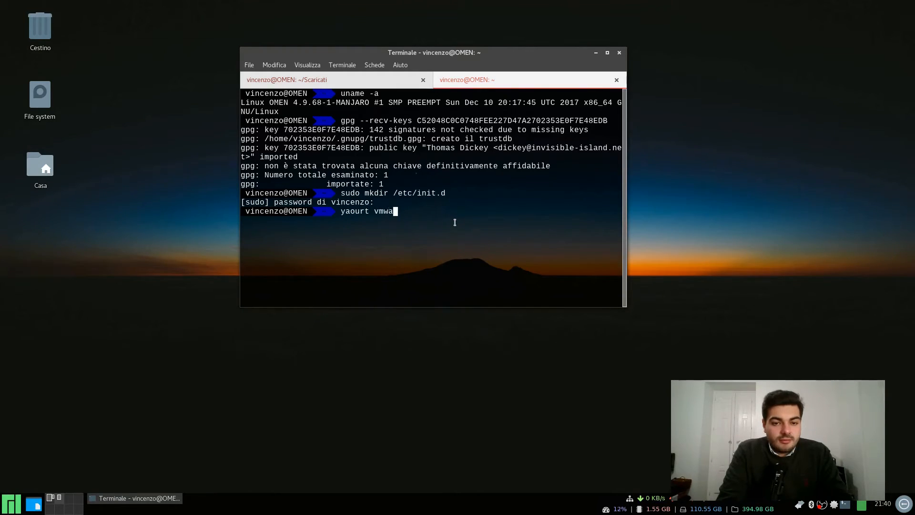
{"action": "type", "text": "re-systemd-"}
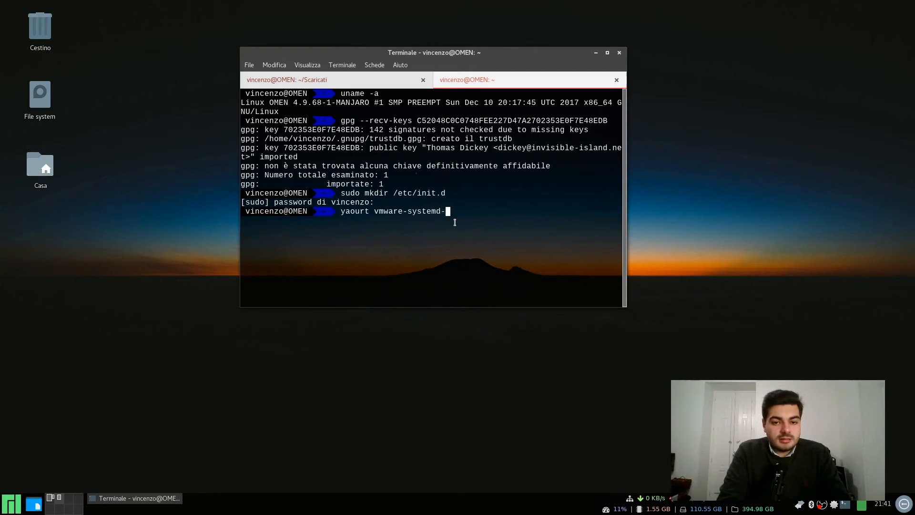
{"action": "type", "text": "services"}
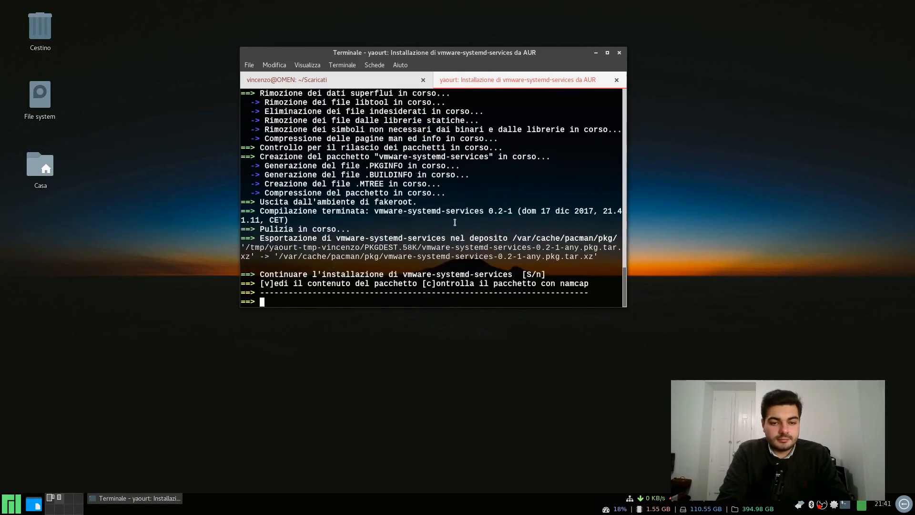
{"action": "type", "text": "S"}
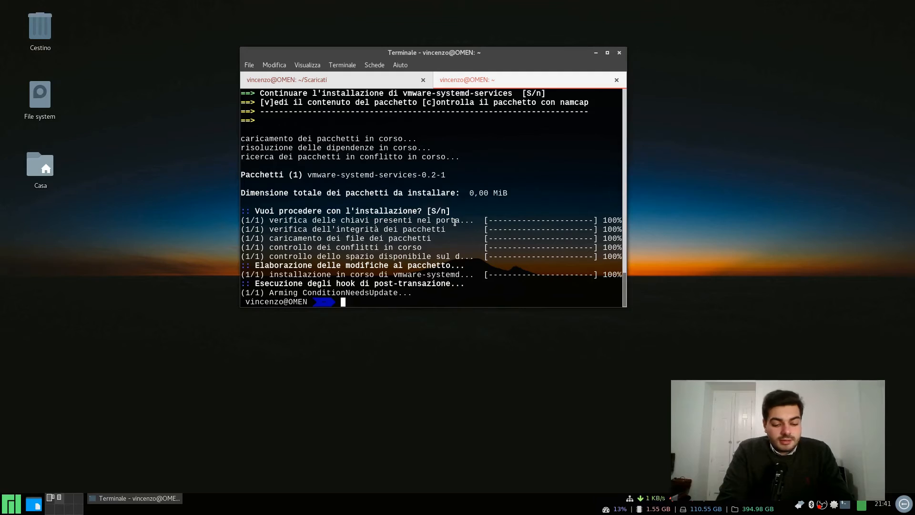
{"action": "left_click", "coordinate": [9, 501]}
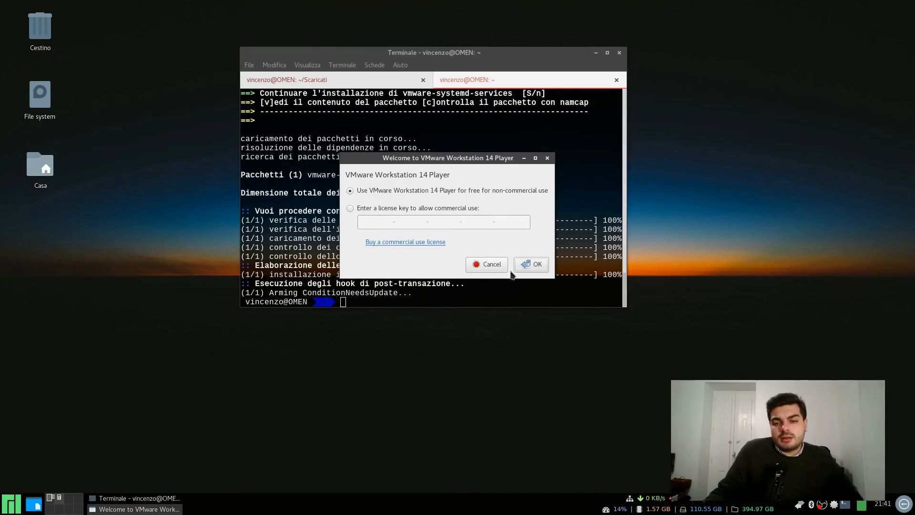
Step: Accept 'Use for free for non-commercial use' and dismiss the thank-you Information dialog
{"action": "left_click", "coordinate": [531, 264]}
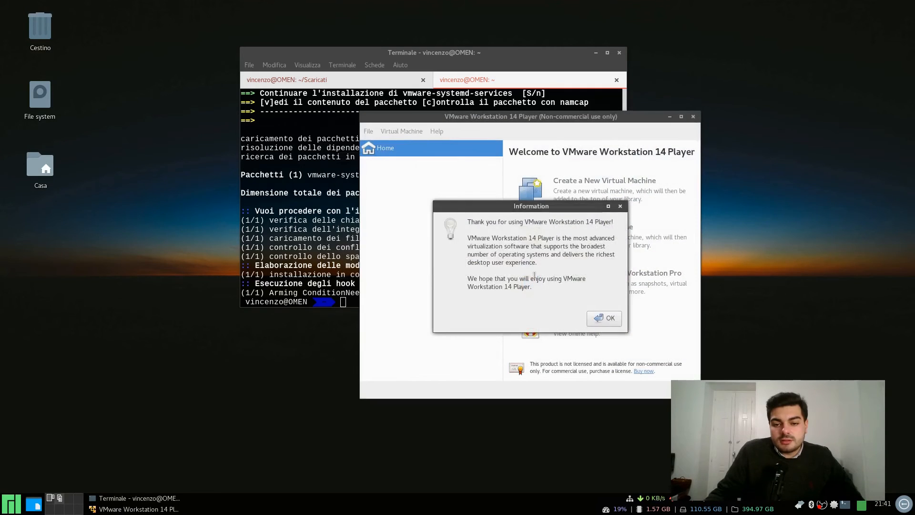
{"action": "left_click", "coordinate": [604, 318]}
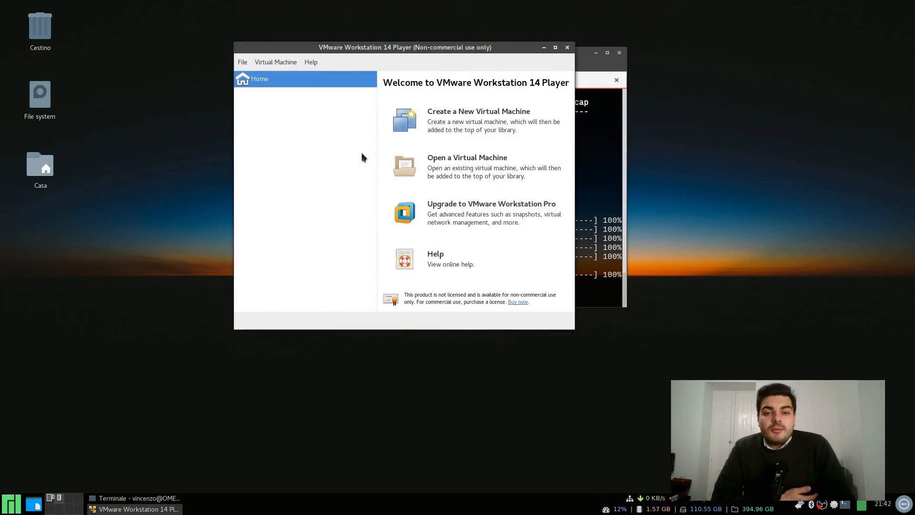